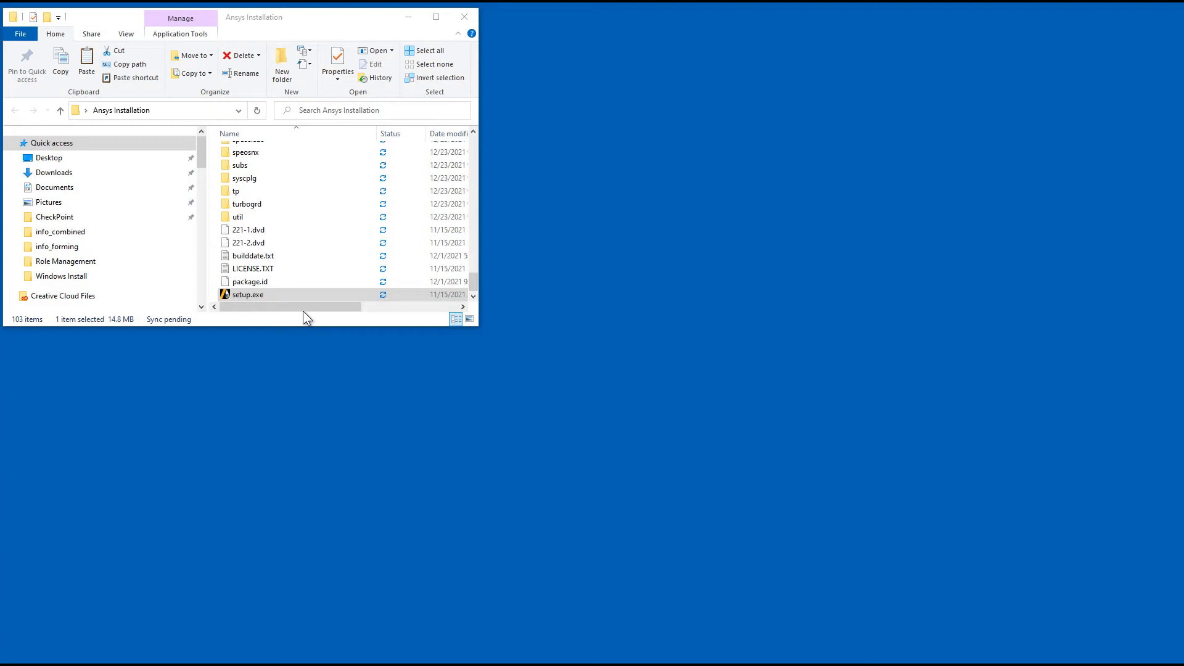
Step: Launch setup.exe with administrator rights from File Explorer
right_click(248, 295)
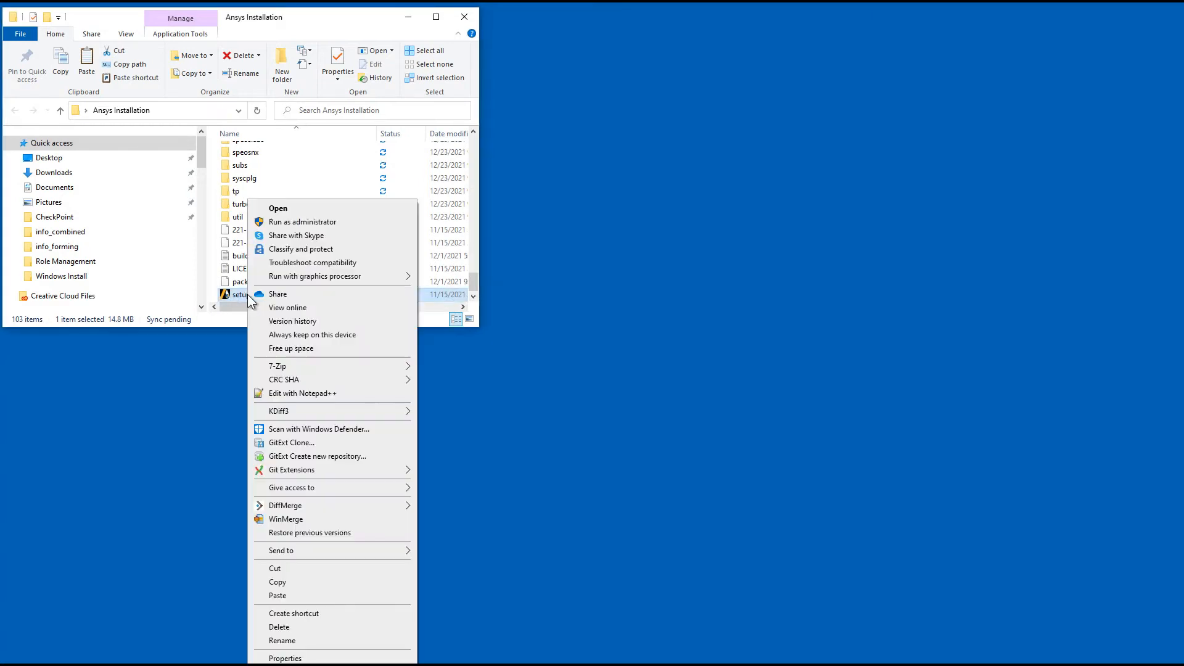
mouse_move(303, 222)
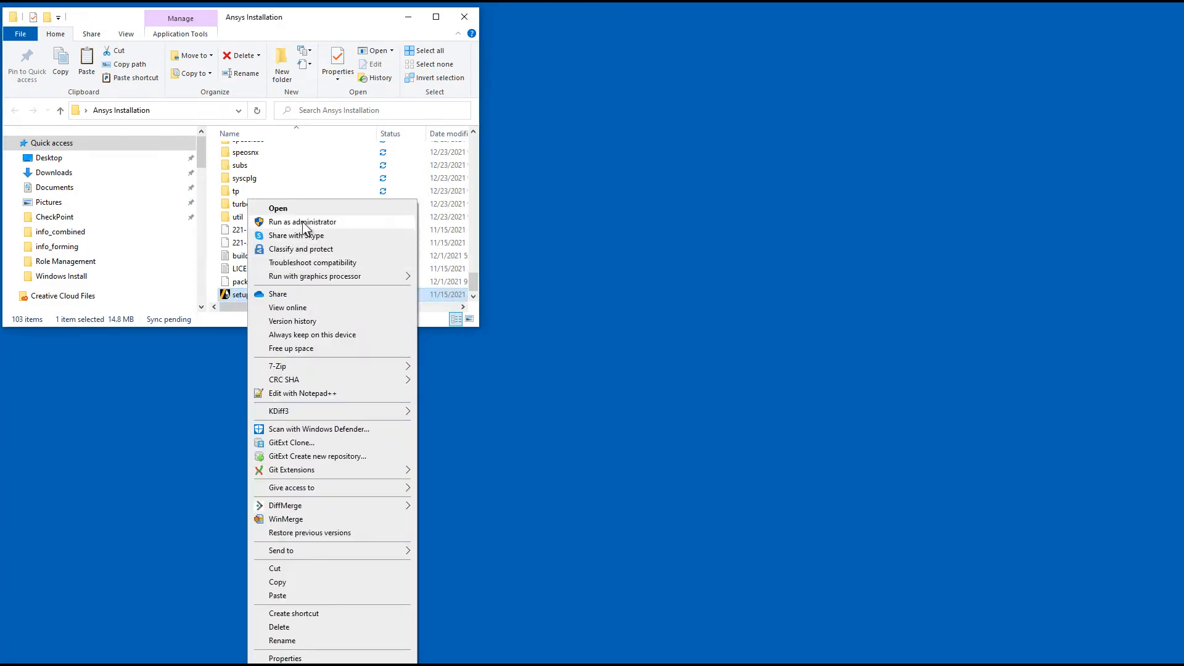
left_click(277, 208)
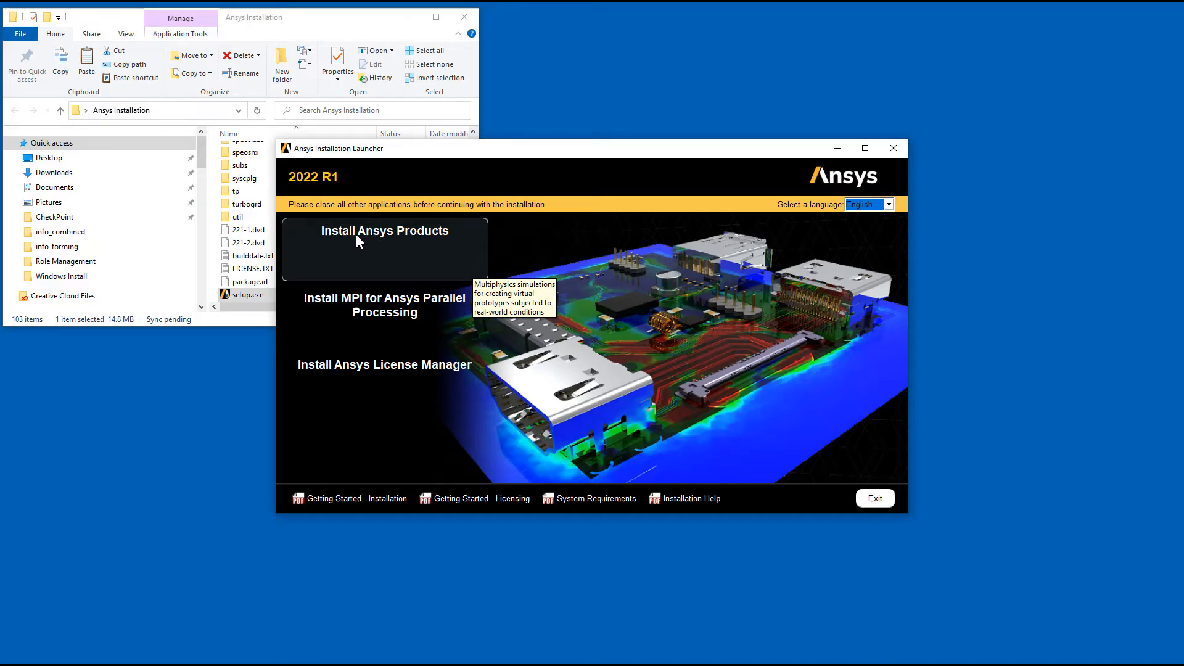
Step: Begin installing Ansys products and accept the license agreement
left_click(383, 230)
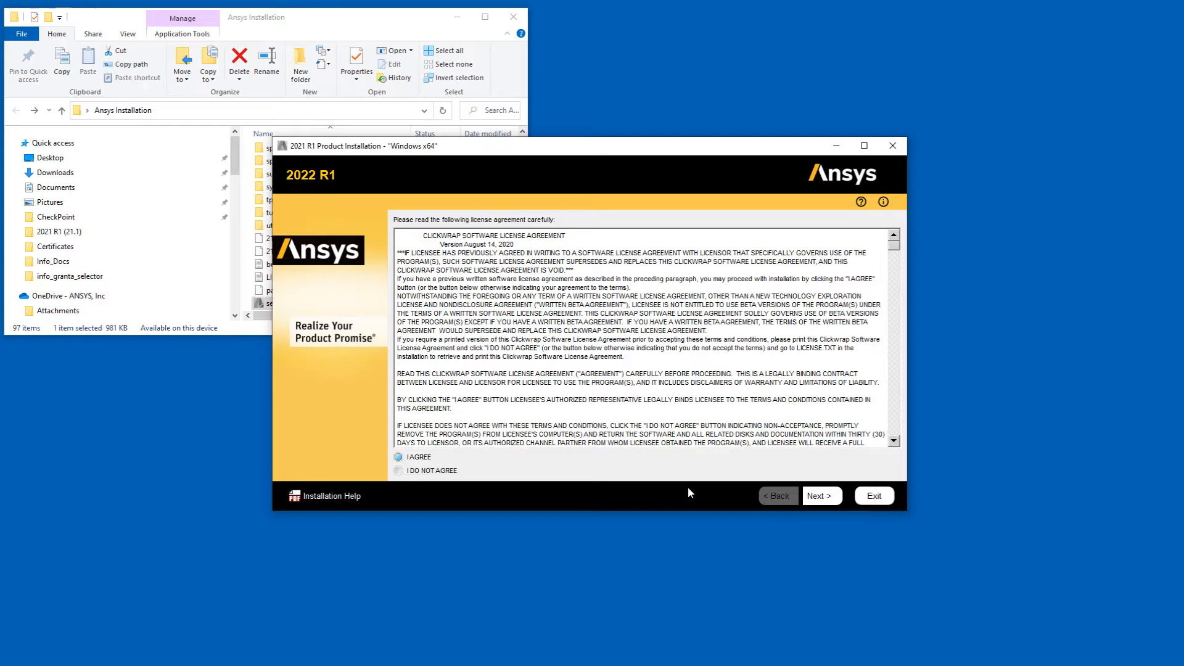
left_click(820, 495)
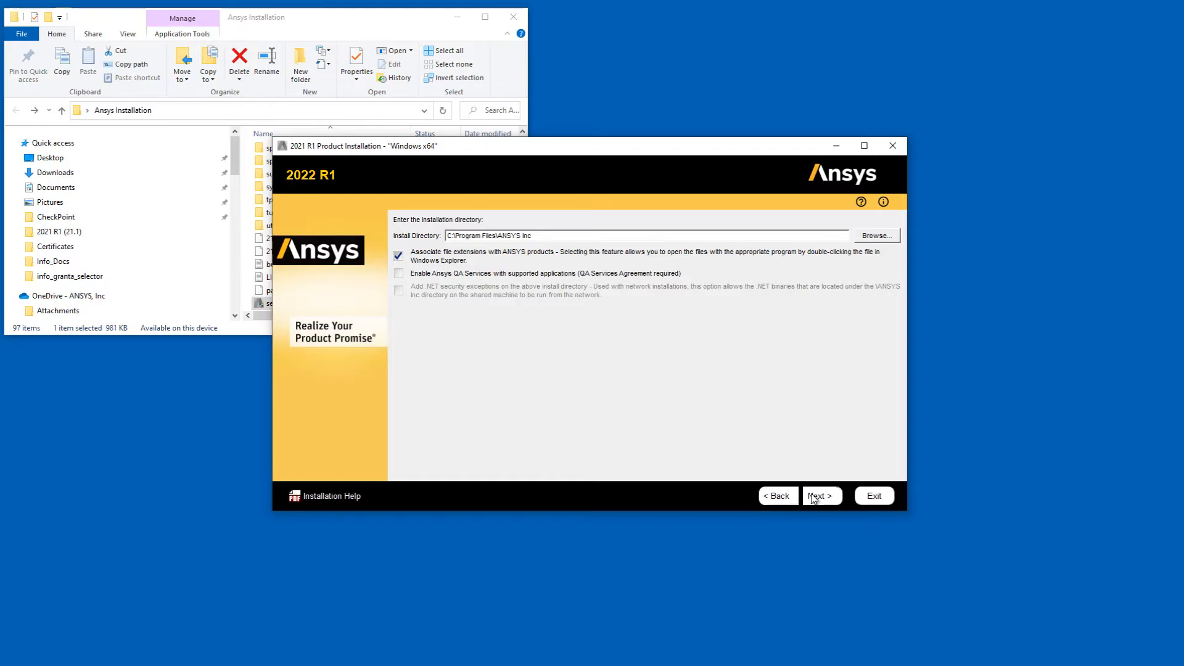
Step: Keep C:\Program Files\ANSYS Inc and the default license server hostname and ports
left_click(822, 495)
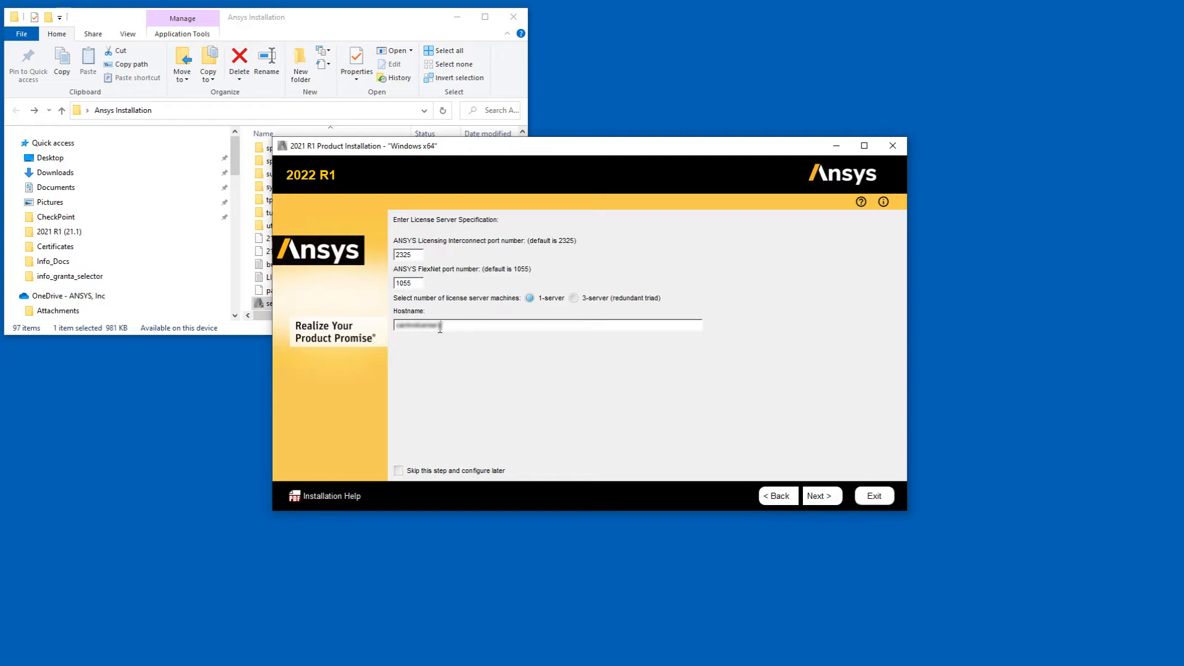
mouse_move(793, 477)
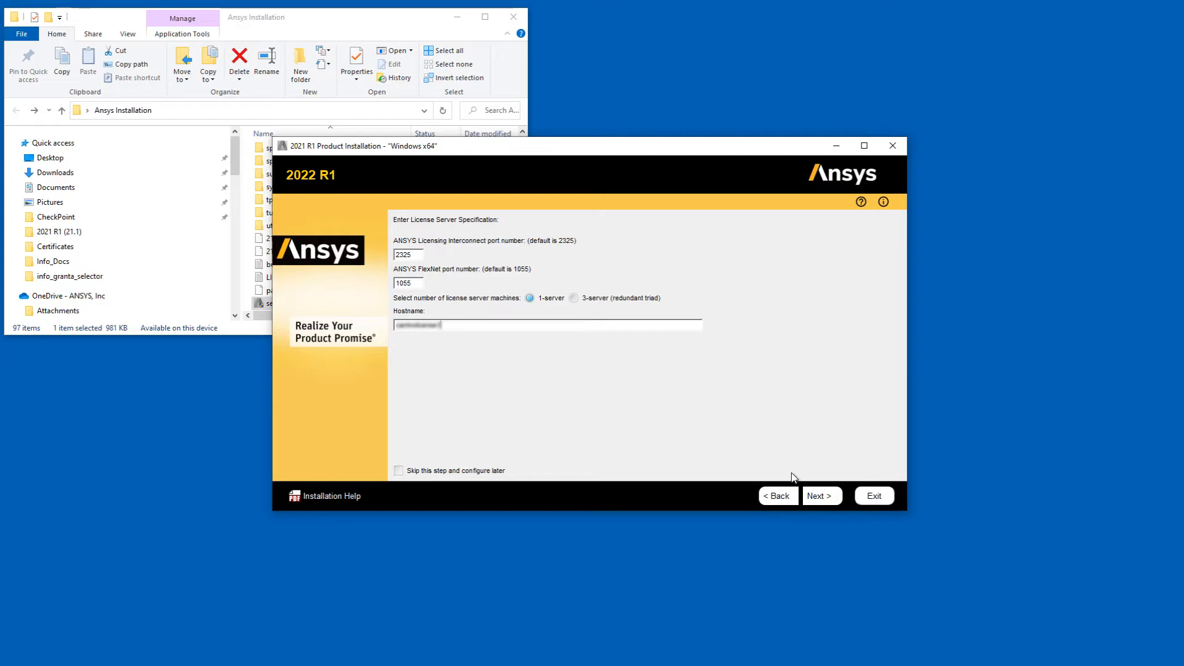
left_click(821, 496)
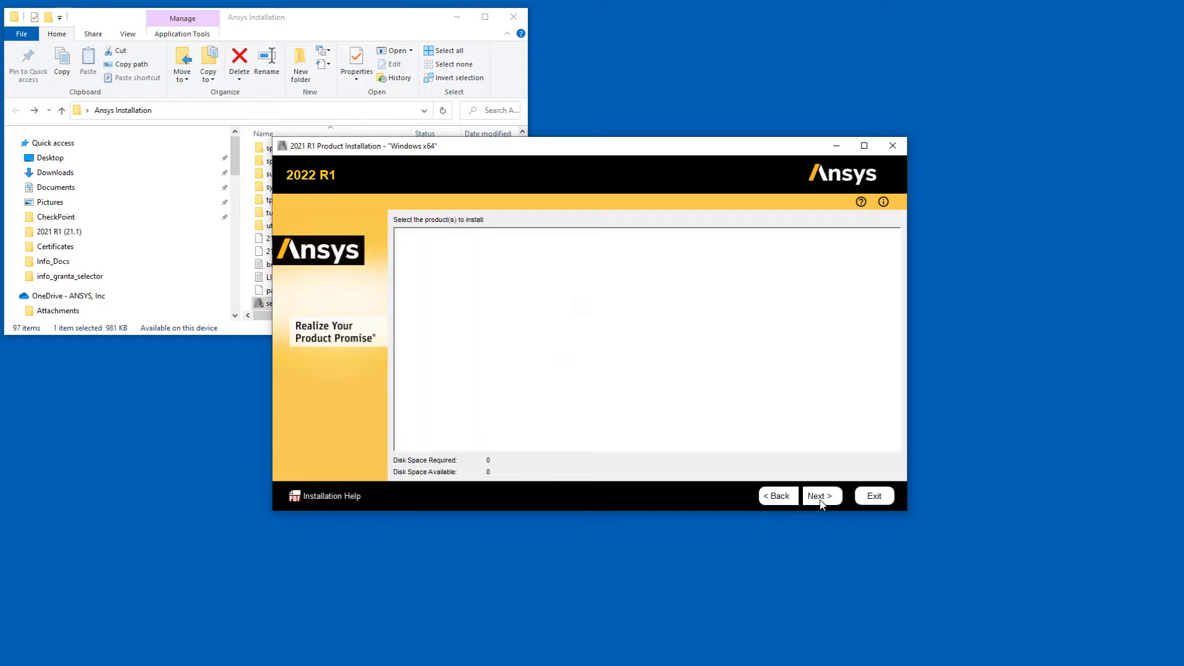
Step: Select only Platform, Structural Mechanics and ANSYS Geometry Interfaces, clearing all other products
left_click(820, 496)
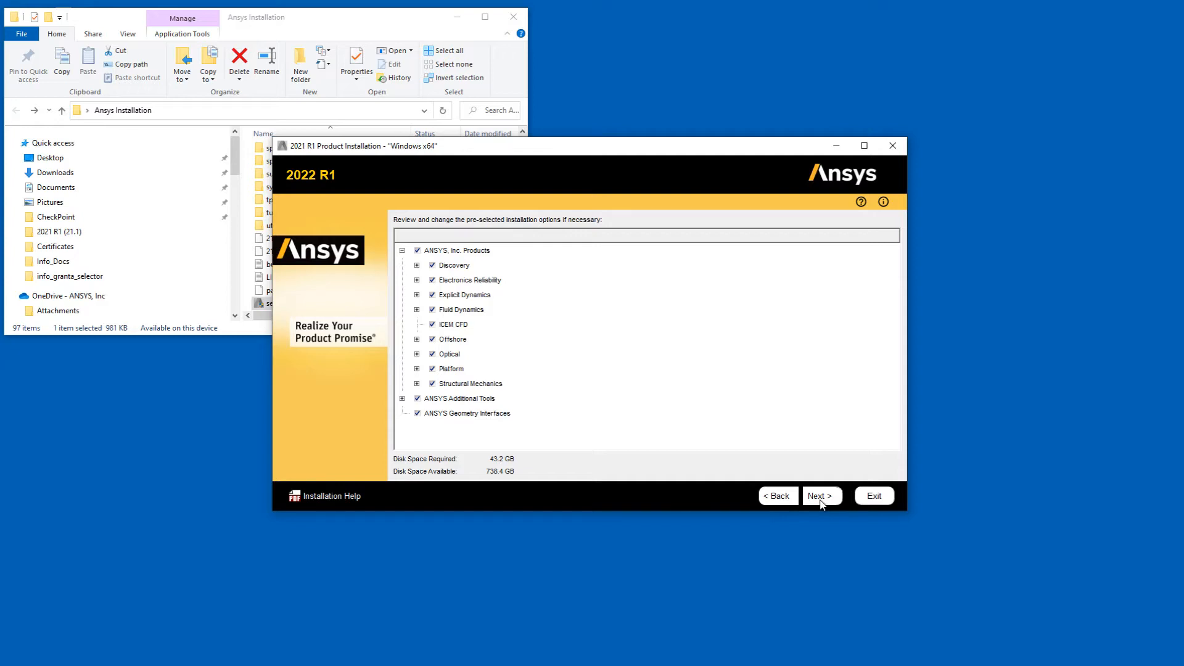
mouse_move(790, 490)
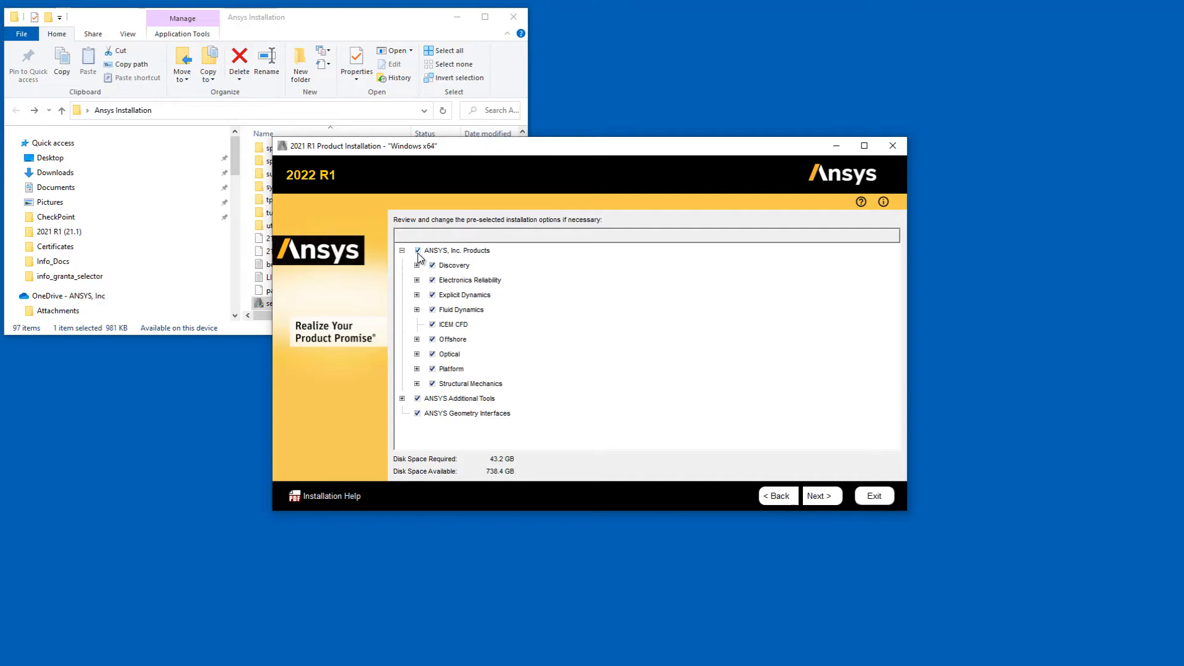
left_click(417, 250)
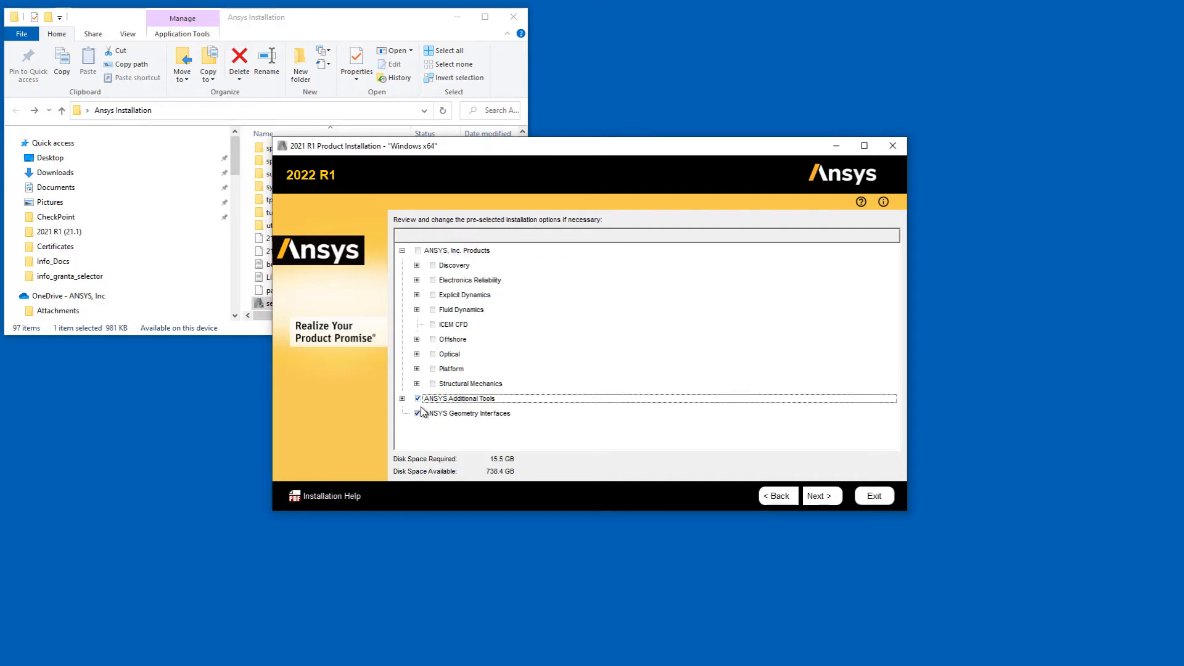
left_click(418, 414)
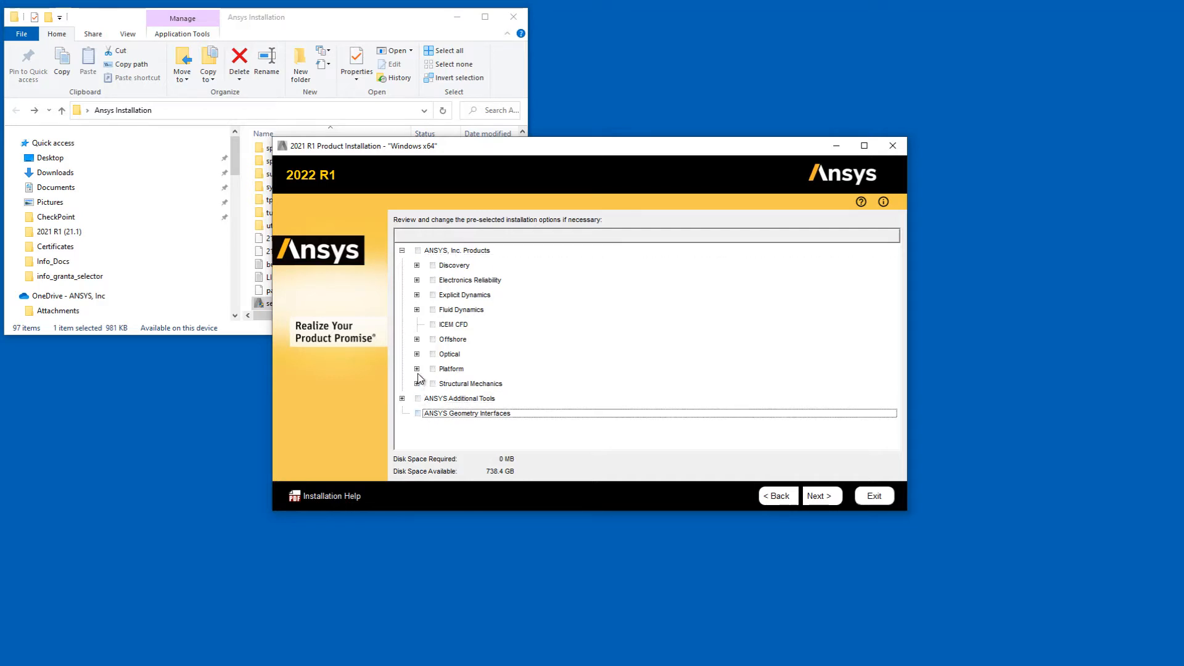
mouse_move(434, 370)
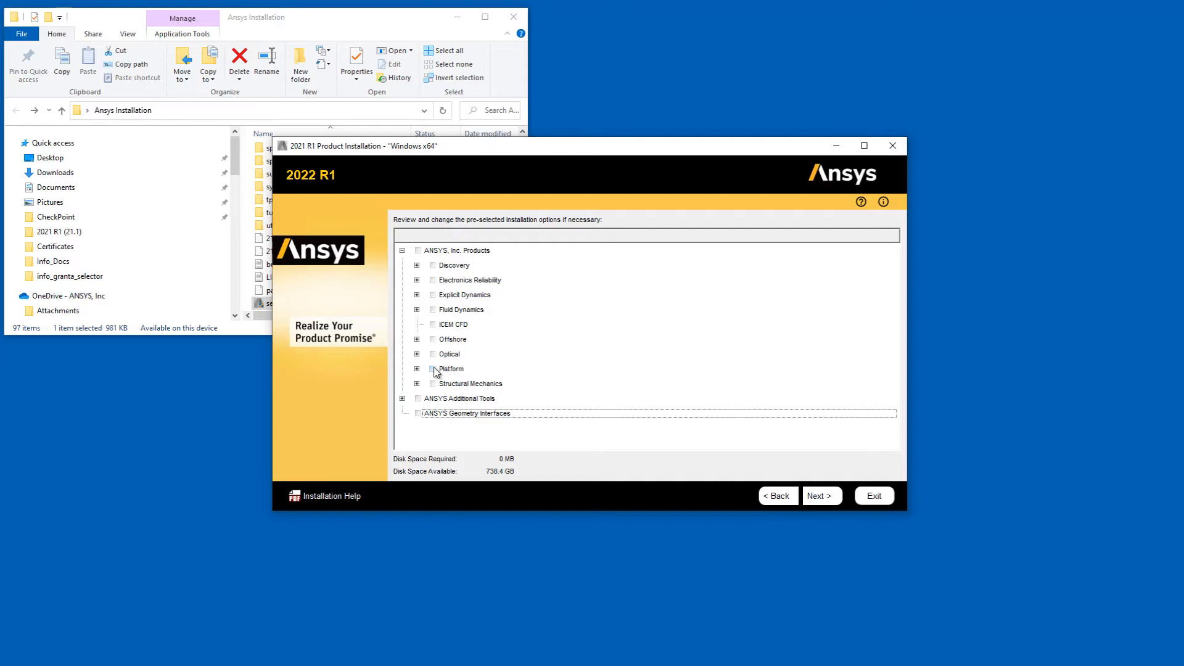
left_click(432, 368)
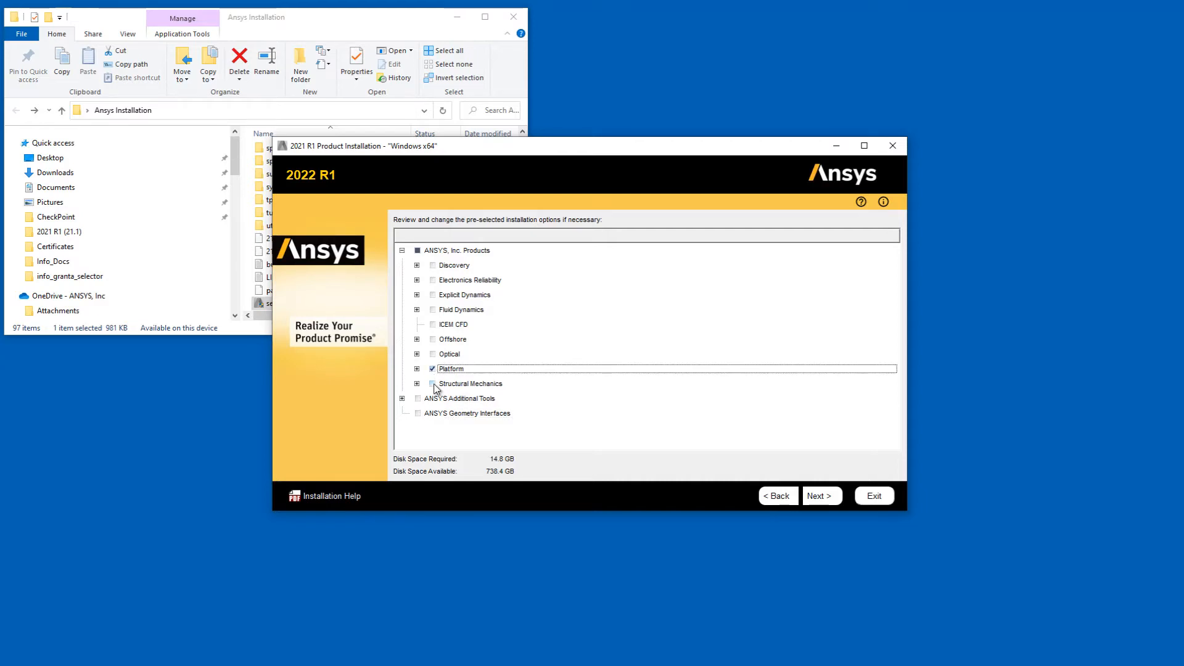
left_click(433, 383)
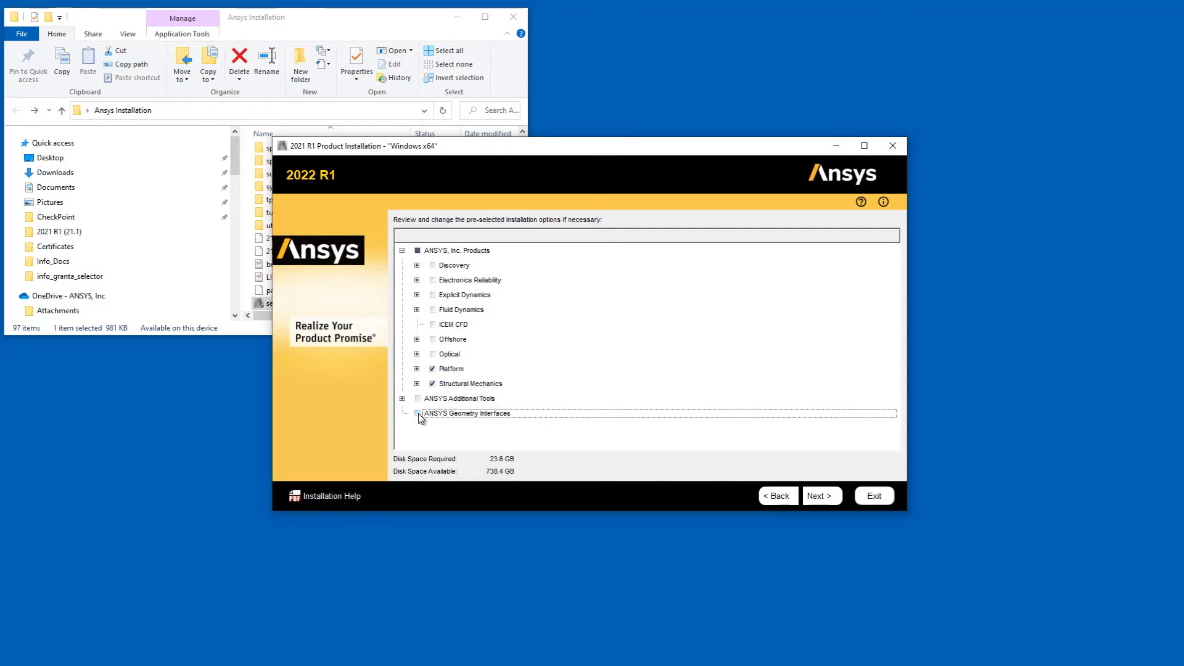
left_click(433, 417)
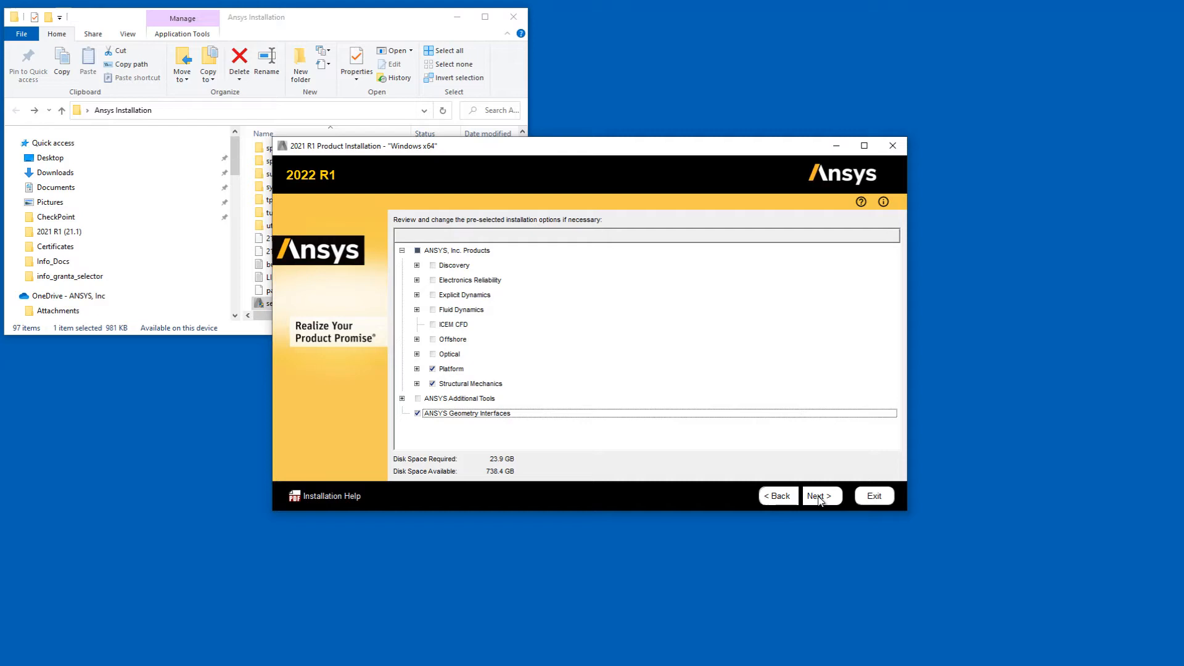
left_click(820, 495)
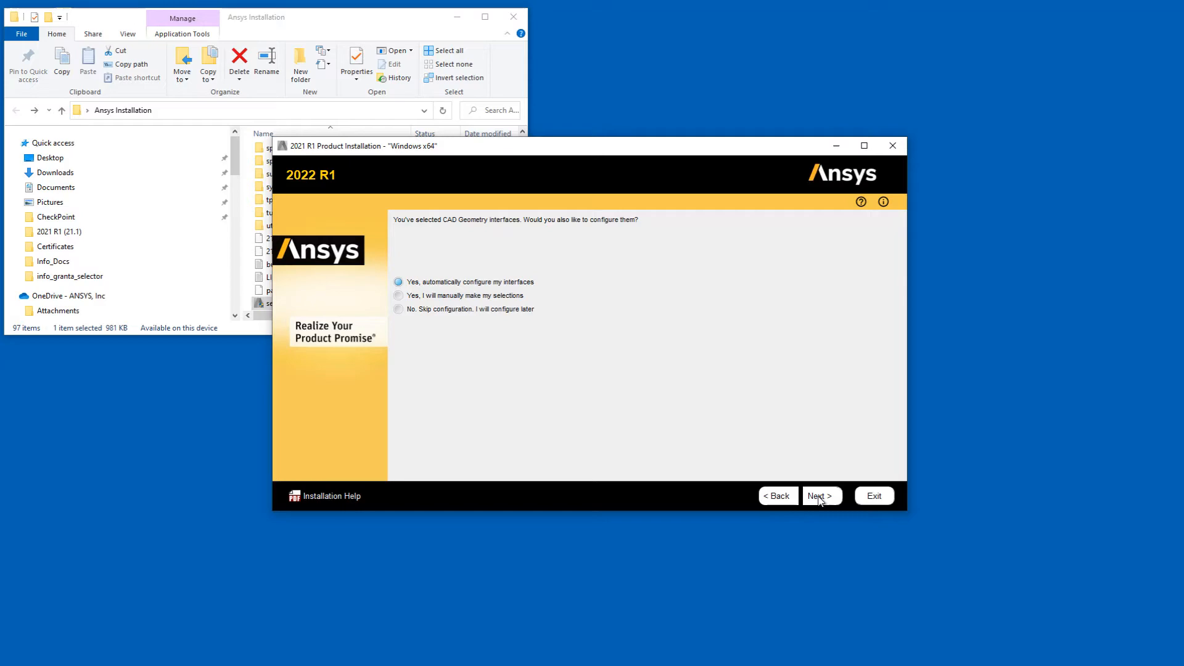
Step: Choose 'Yes, I will manually make my selections' for CAD interface configuration
left_click(397, 282)
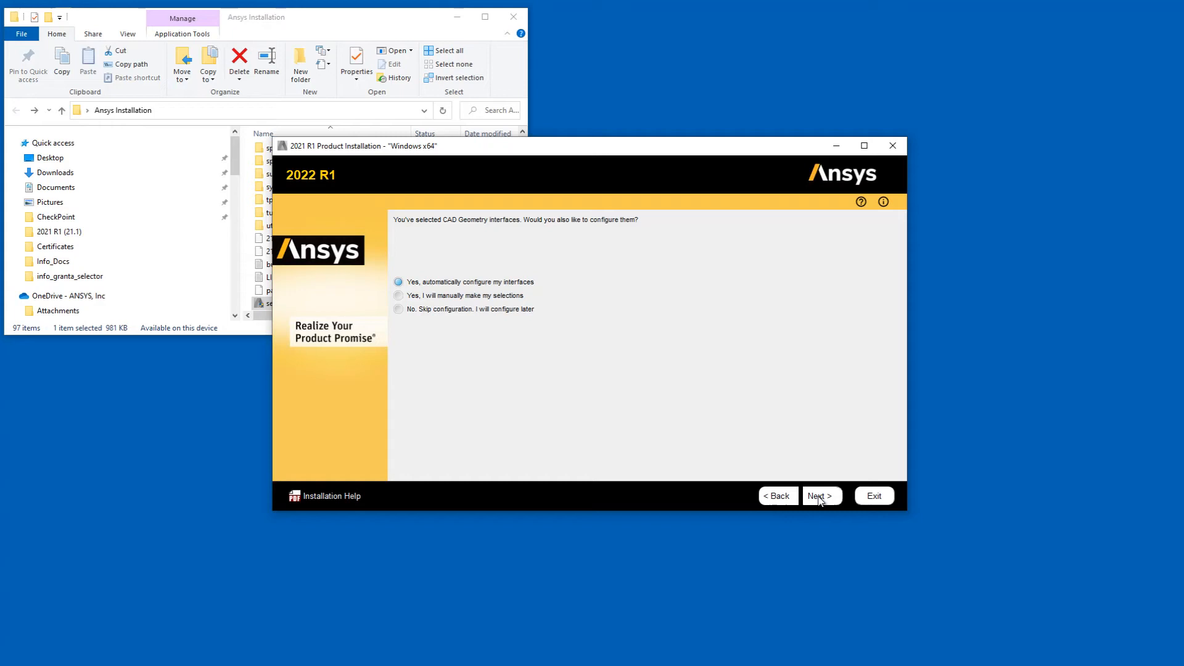
mouse_move(401, 297)
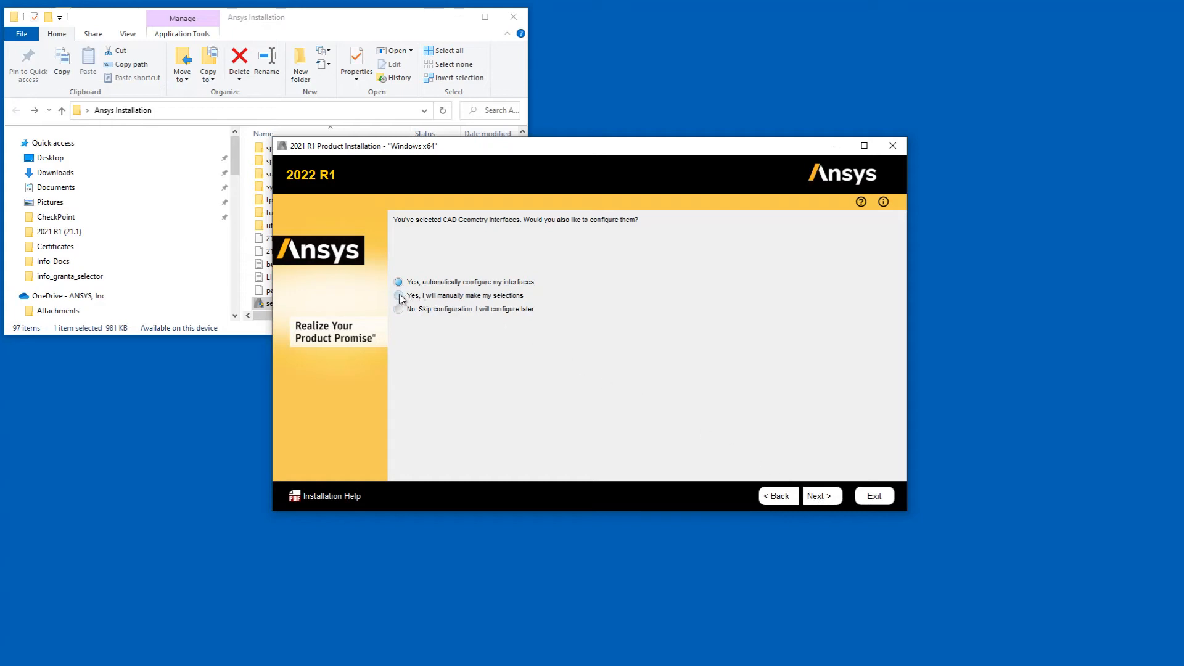
left_click(399, 295)
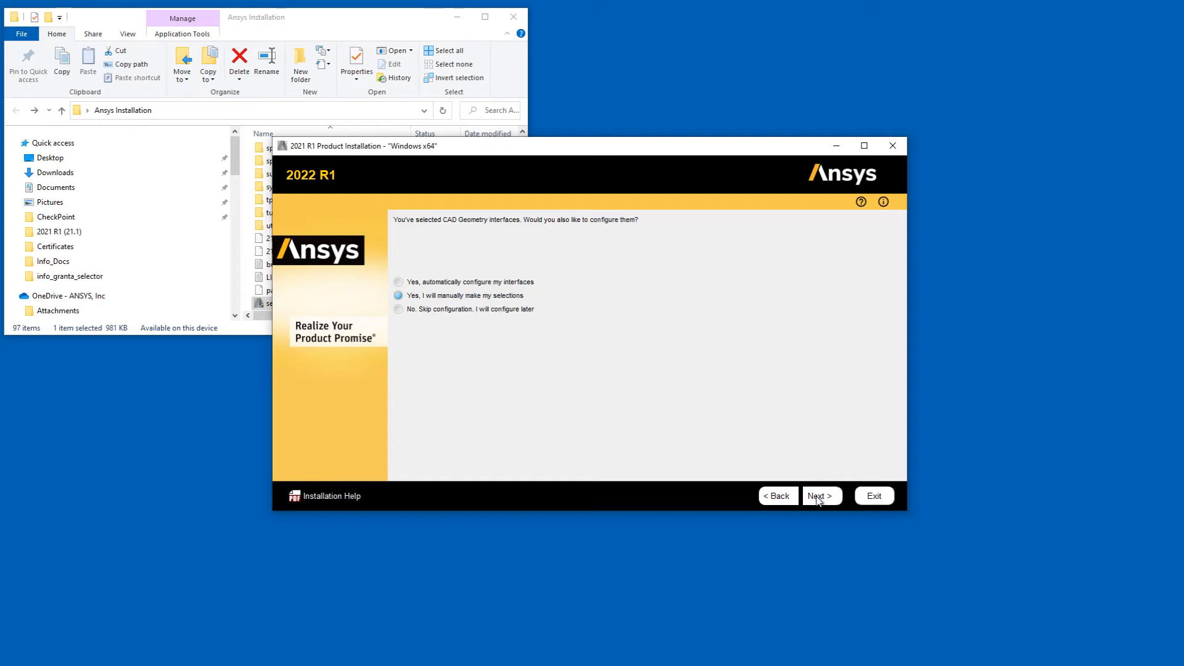
left_click(821, 496)
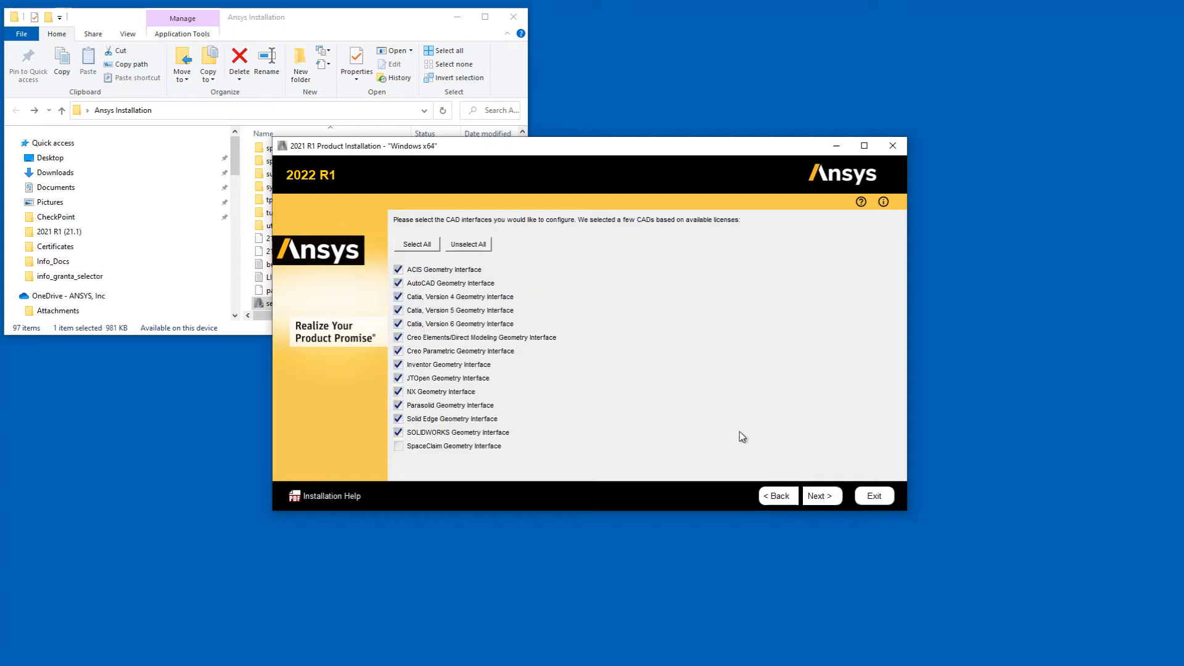
Step: Deselect Solid Edge, SOLIDWORKS and other interfaces, keeping AutoCAD, Creo Parametric, Inventor and NX
left_click(399, 269)
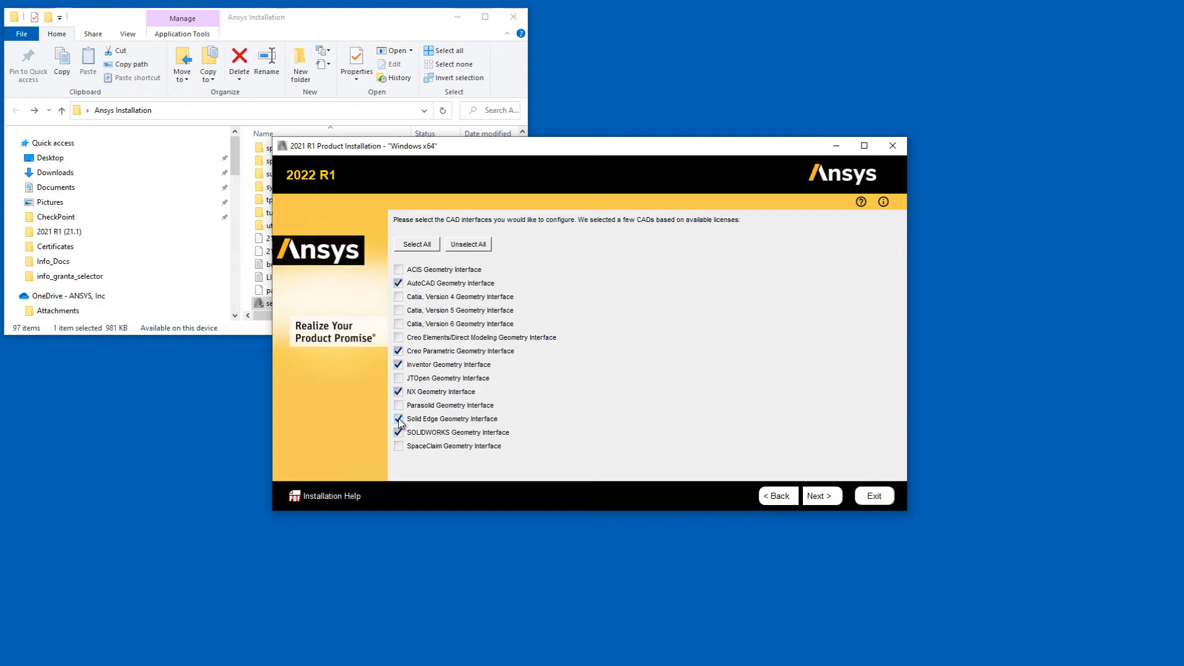
left_click(399, 419)
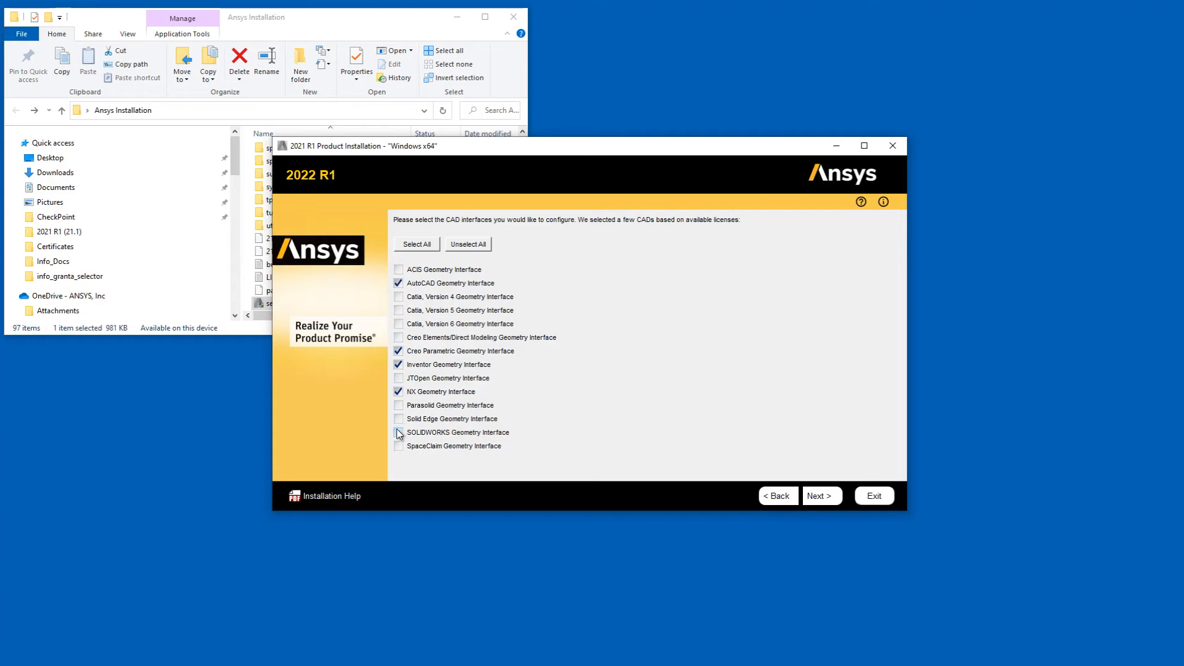
left_click(820, 495)
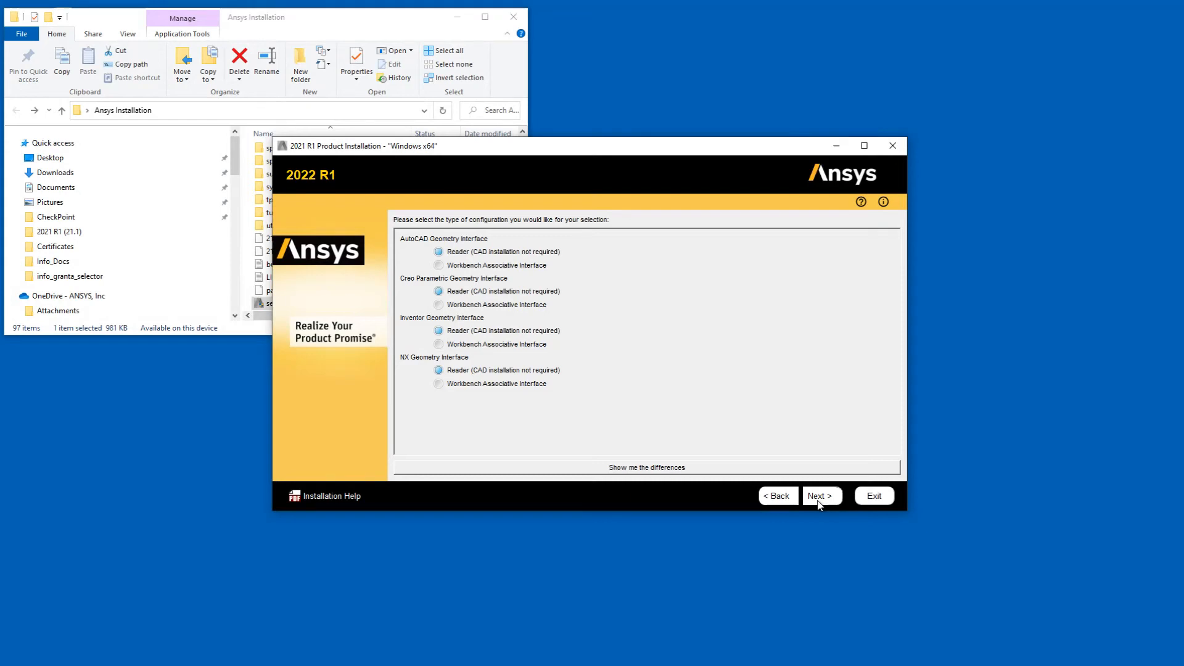
Step: Keep Reader configuration for all four interfaces, review the summary and install
left_click(821, 495)
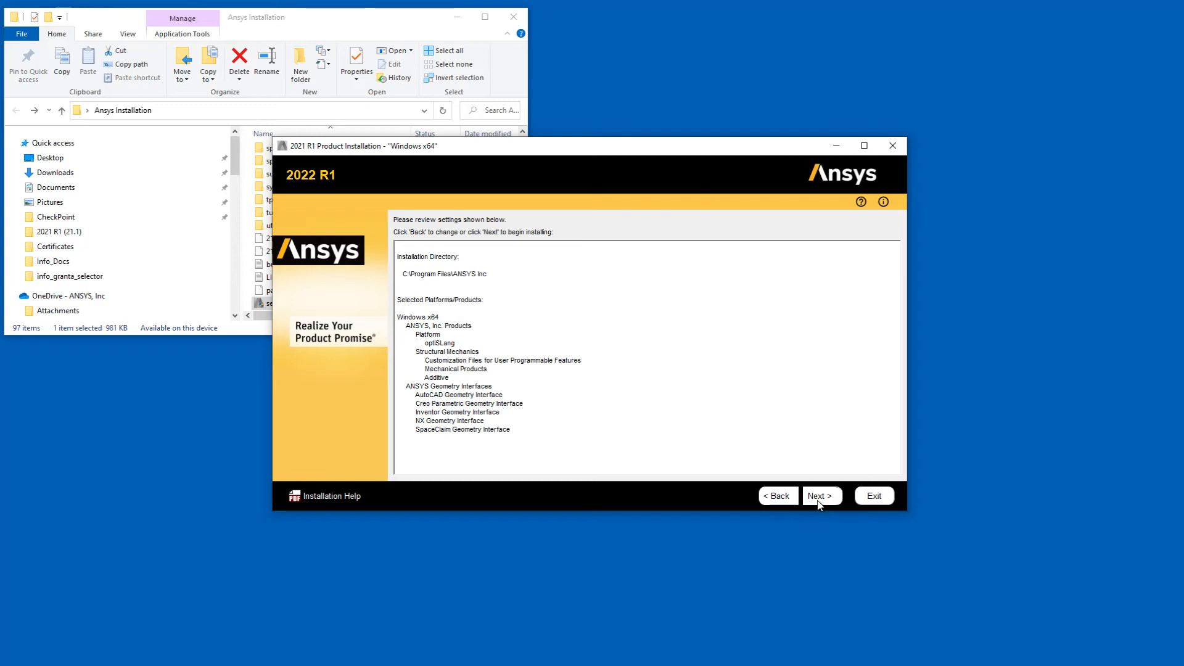
left_click(821, 496)
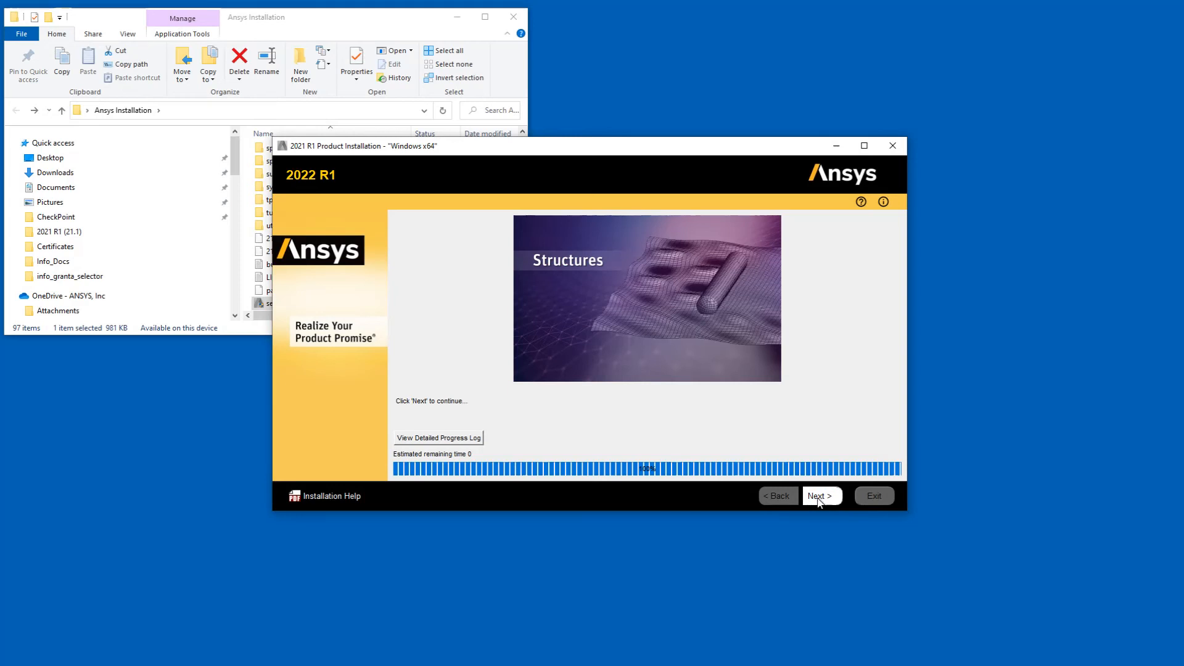
Step: Finish the installation with 'Launch survey upon exiting' turned off and exit the installer
left_click(819, 496)
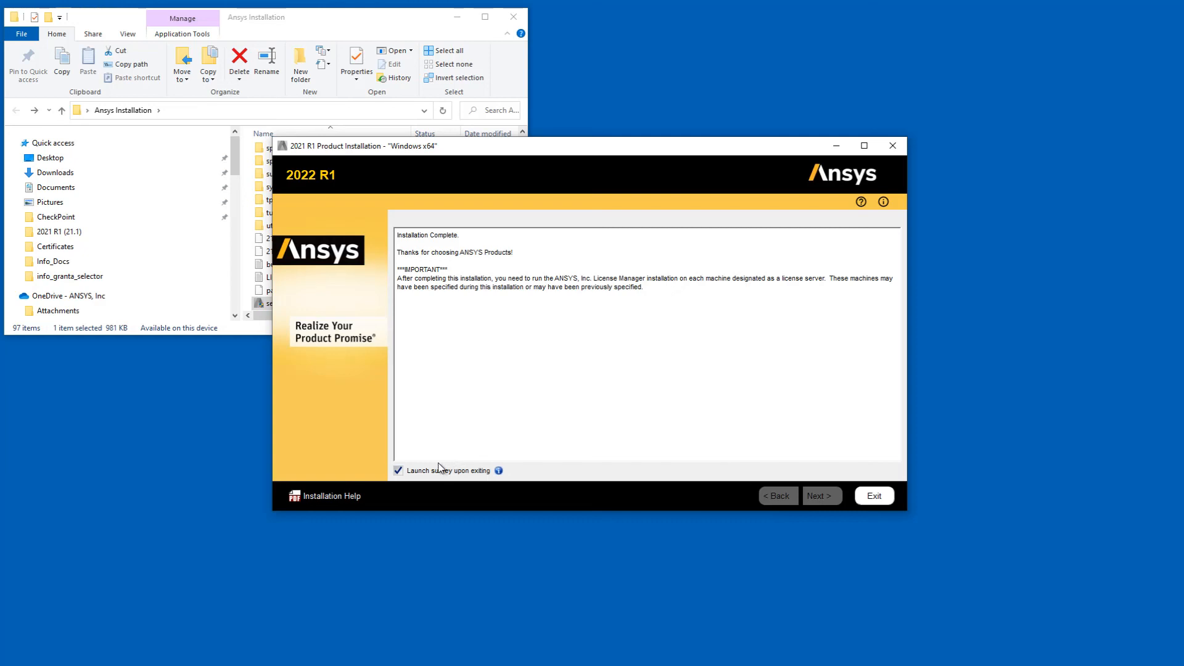
left_click(398, 470)
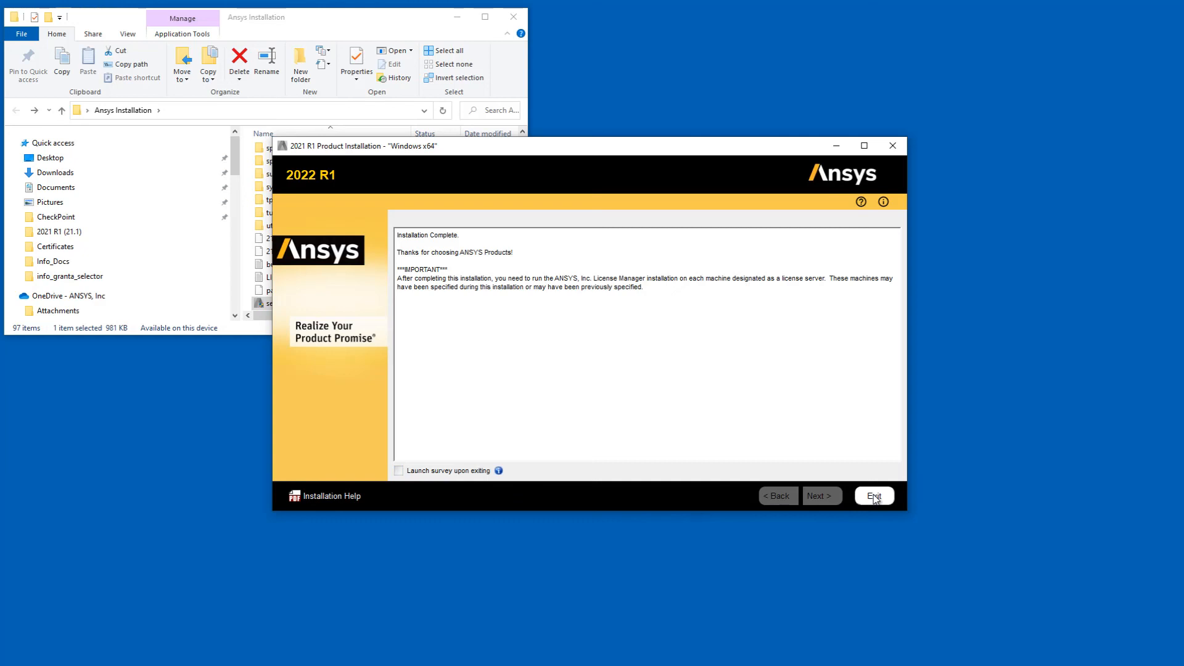
left_click(874, 496)
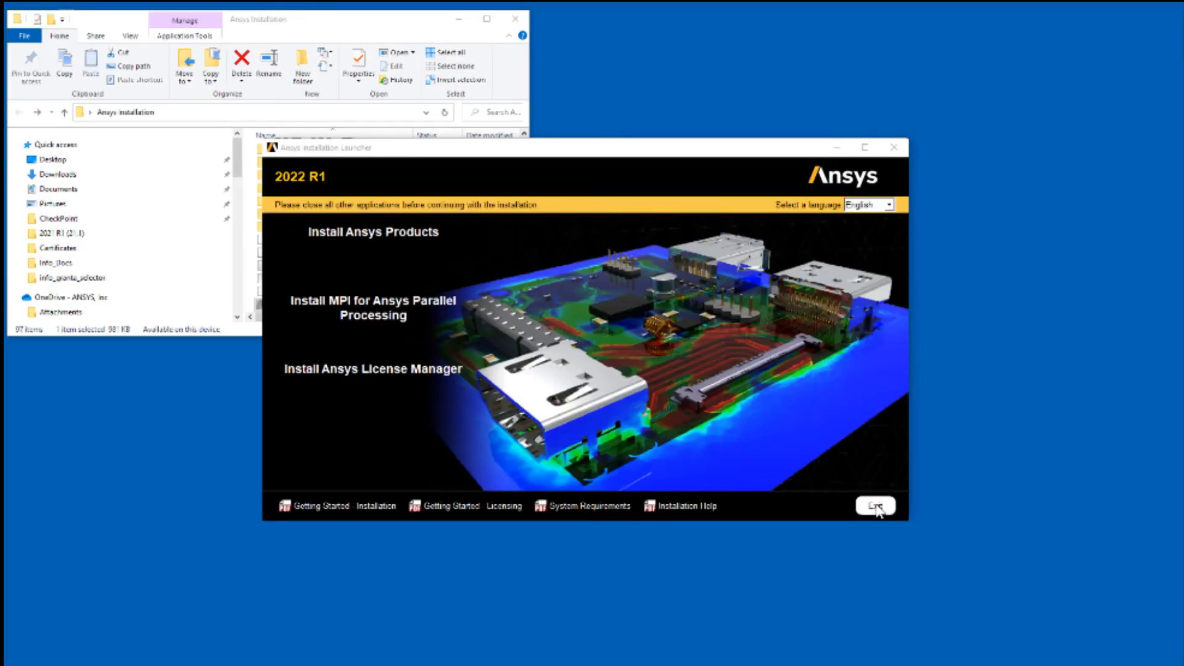